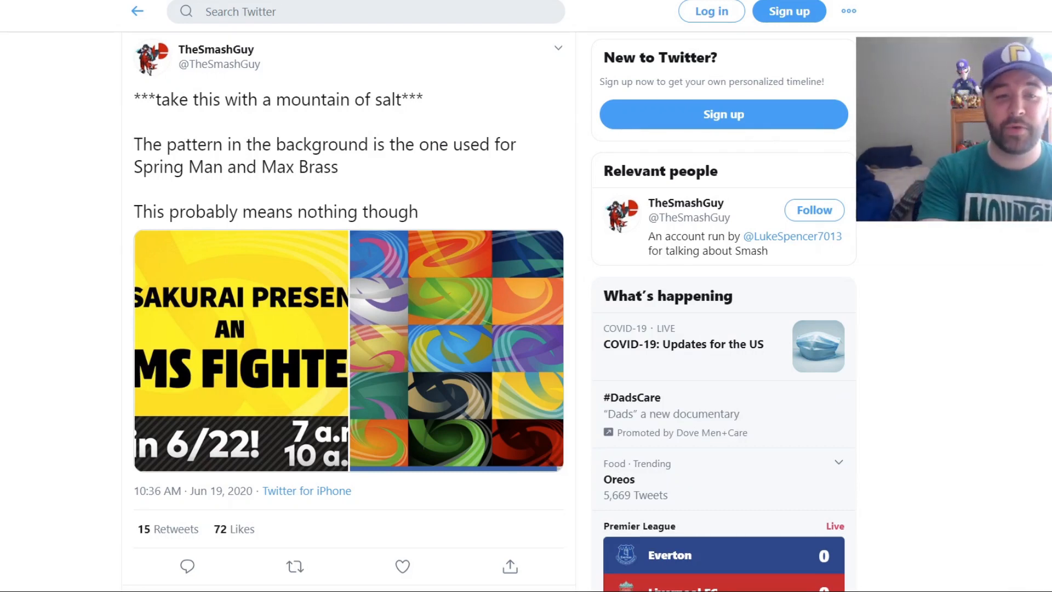
- Enlarge the tweet's left ARMS FIGHTER poster image in the image viewer
click(242, 348)
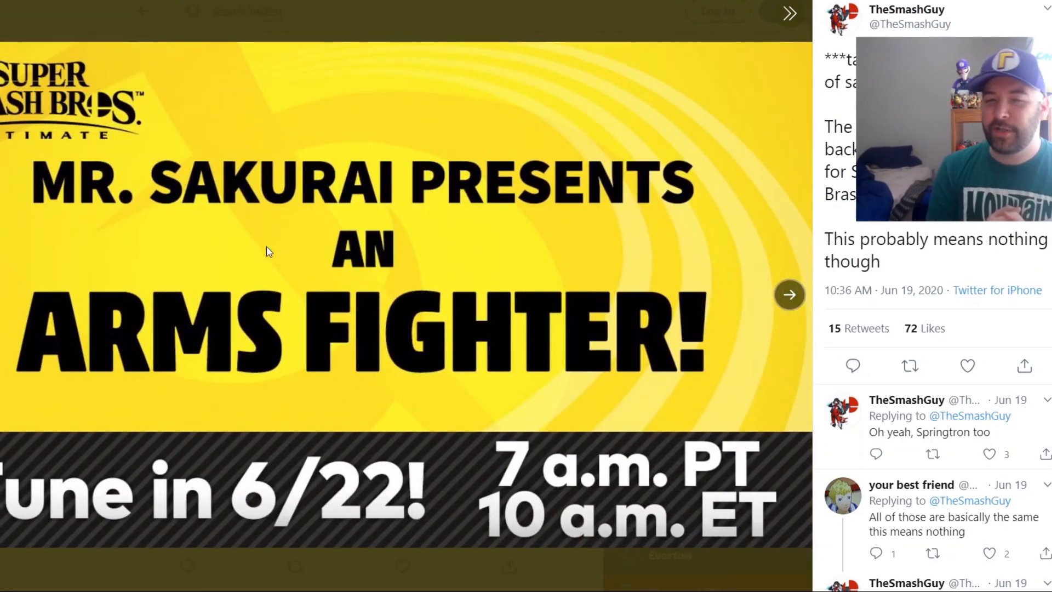
click(789, 295)
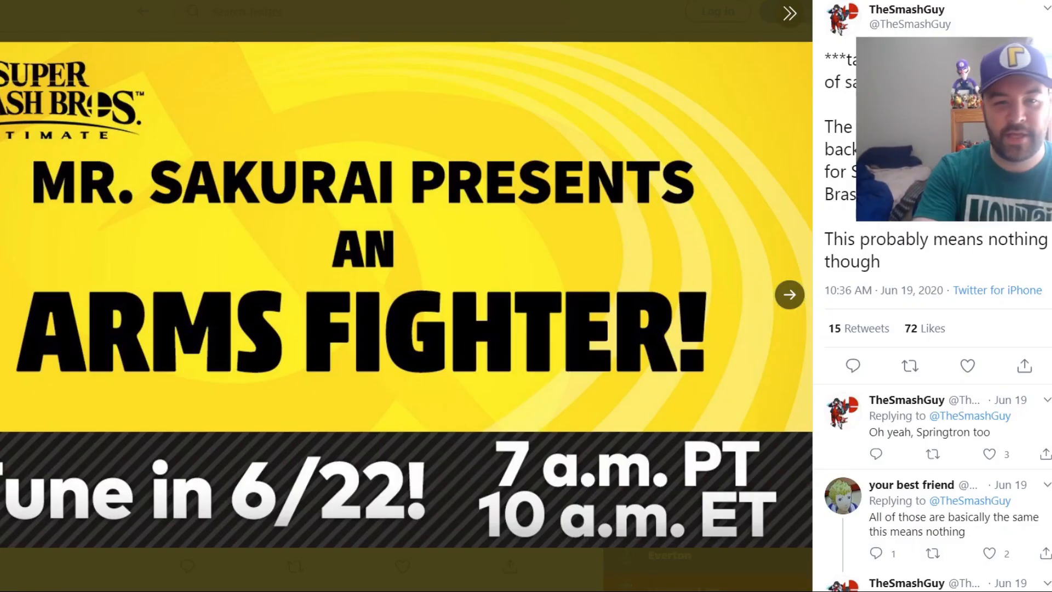
- View the grid of 15 ARMS pattern backgrounds, then return to the ARMS FIGHTER poster
click(789, 294)
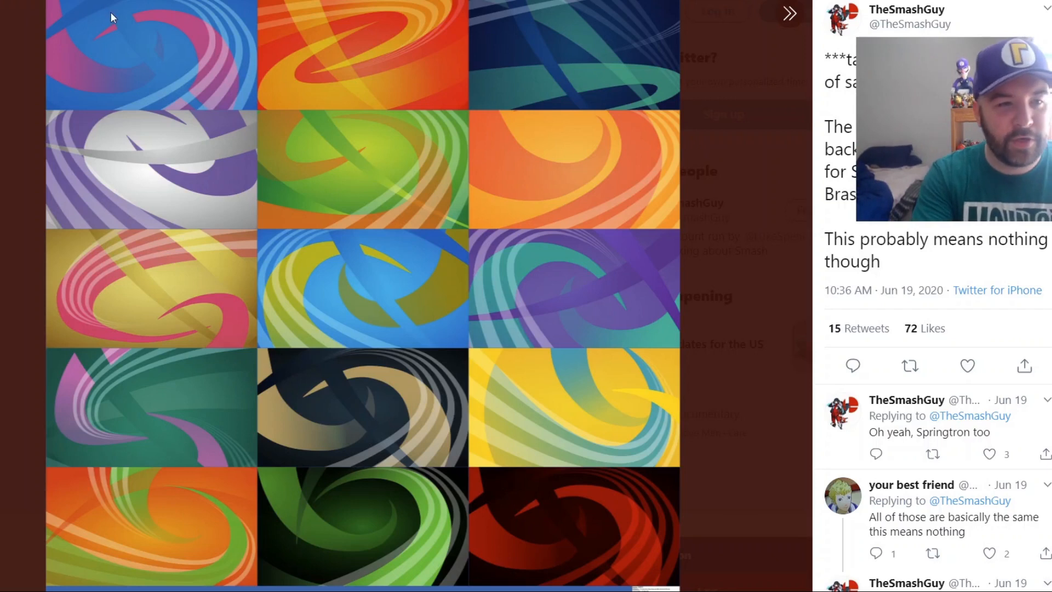
mouse_move(402, 135)
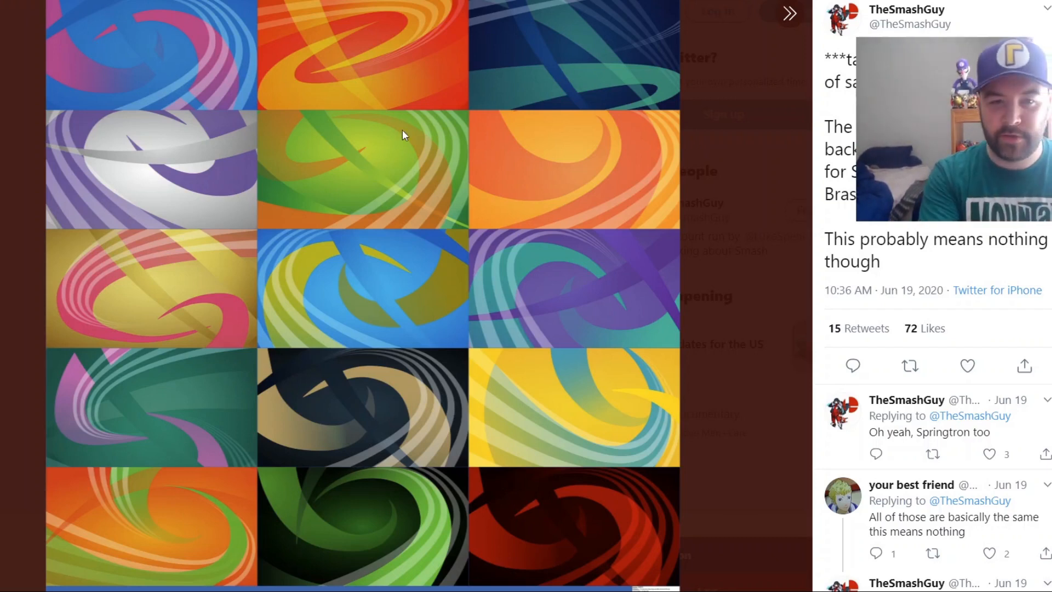
mouse_move(523, 157)
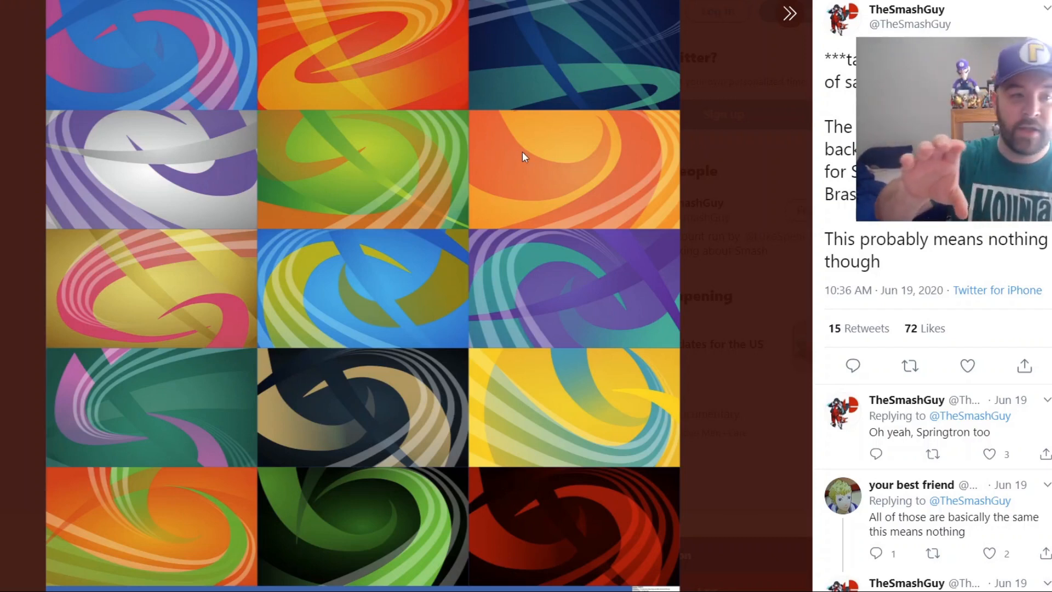
mouse_move(597, 168)
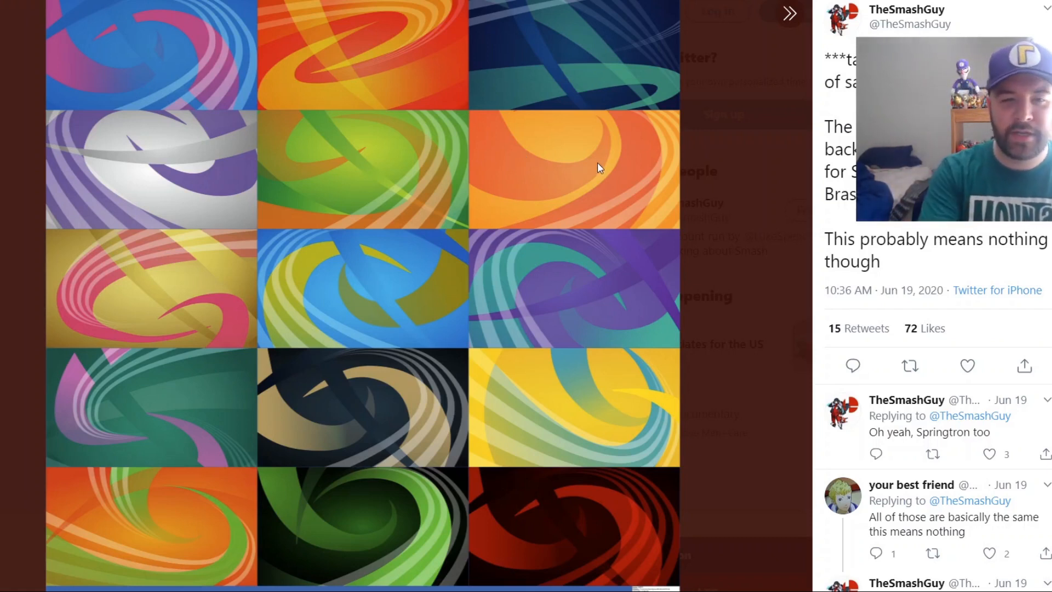
mouse_move(388, 143)
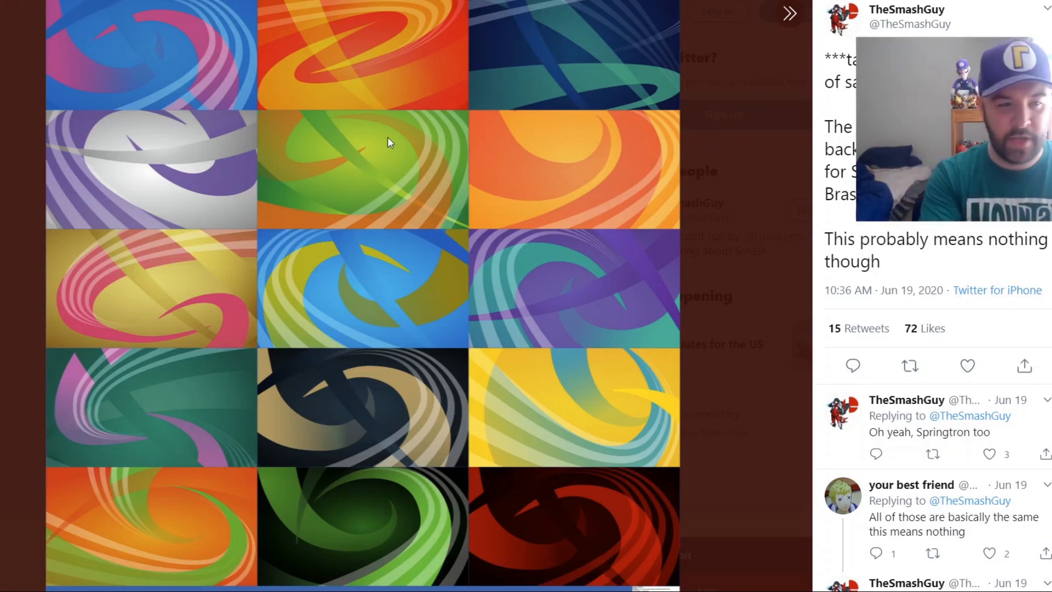
mouse_move(12, 335)
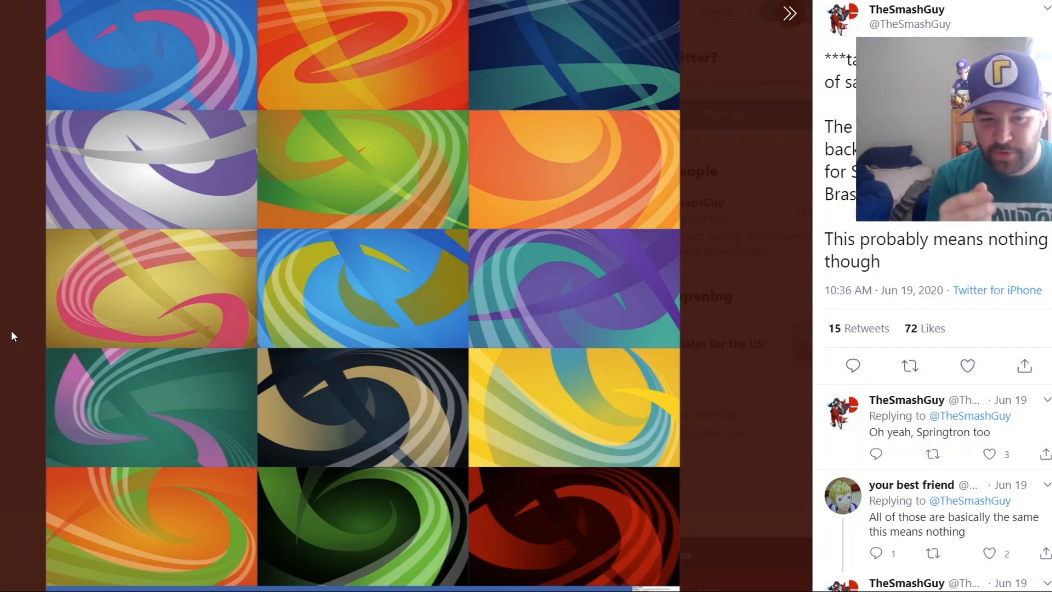
mouse_move(308, 327)
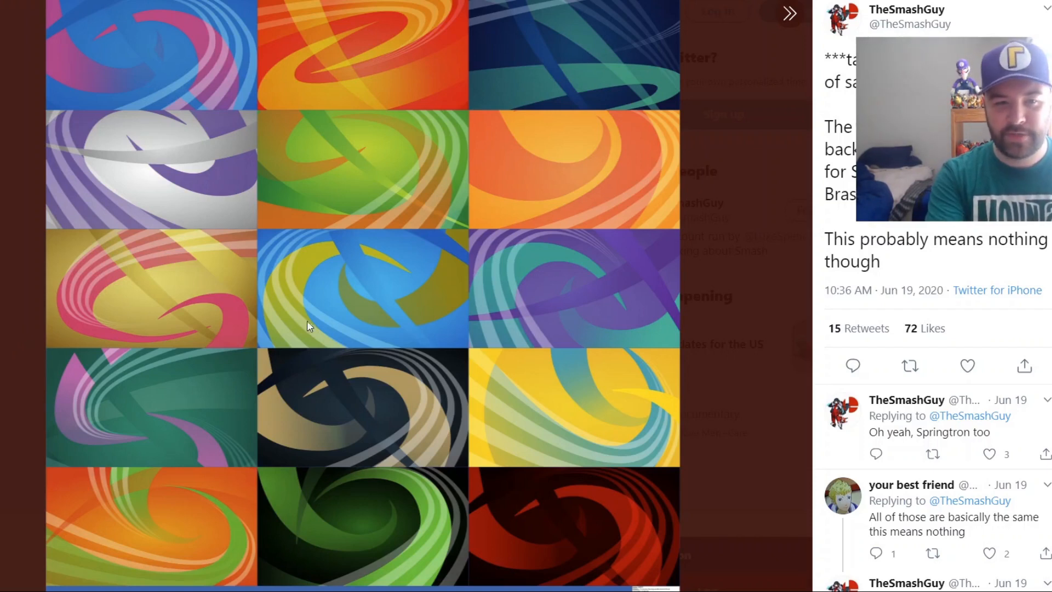
mouse_move(17, 435)
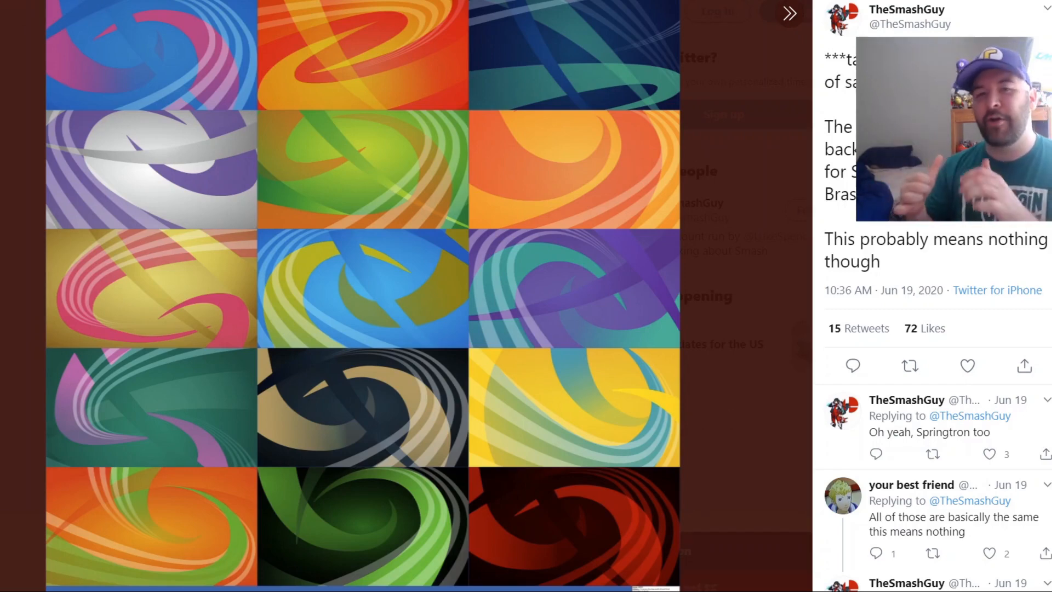
click(788, 294)
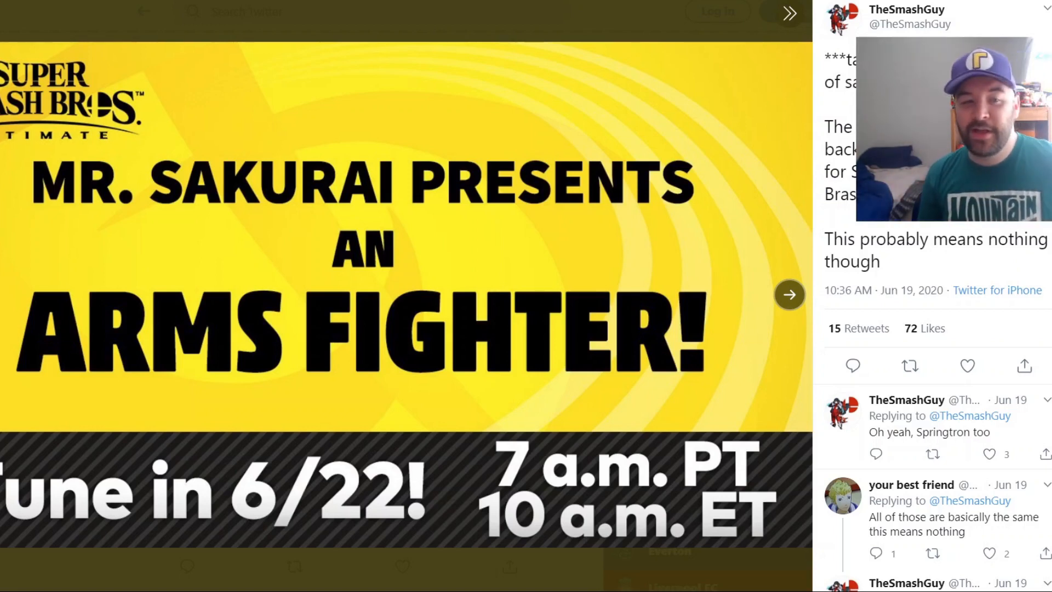
- Bring the swirl-pattern grid image back up in the viewer
click(789, 295)
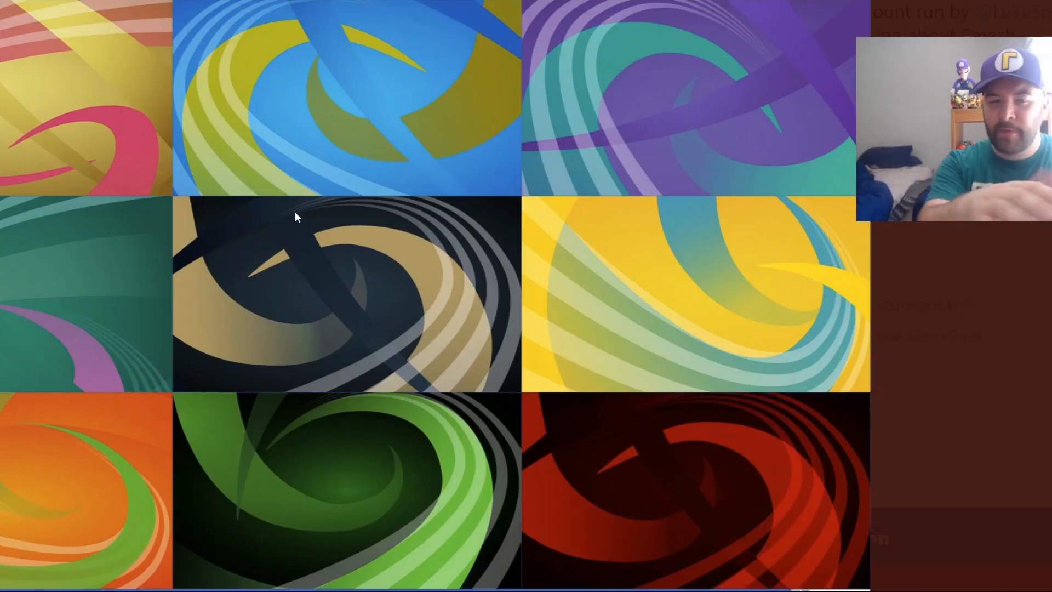
mouse_move(328, 486)
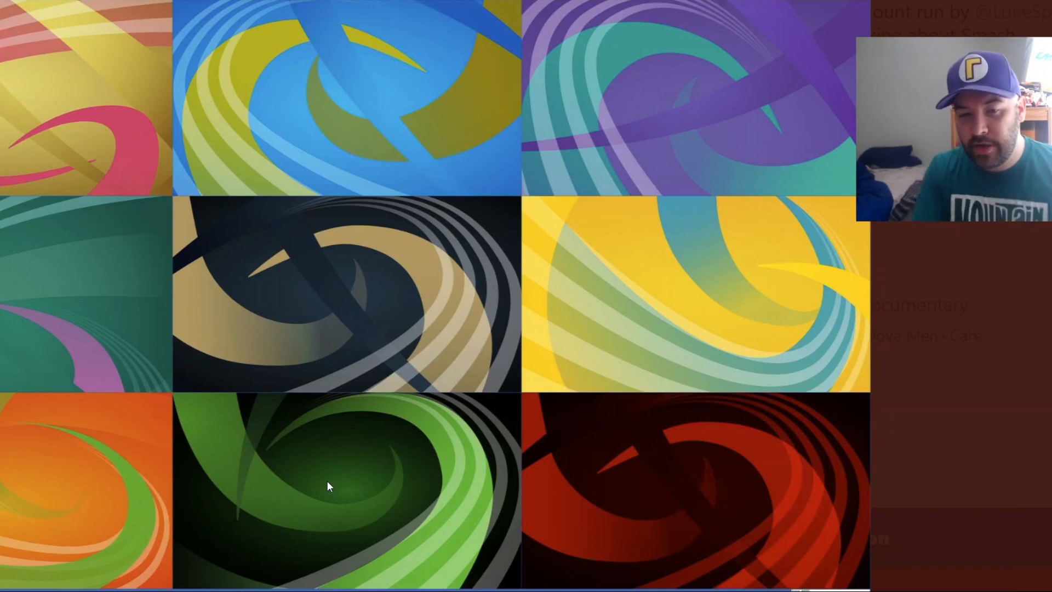
mouse_move(543, 474)
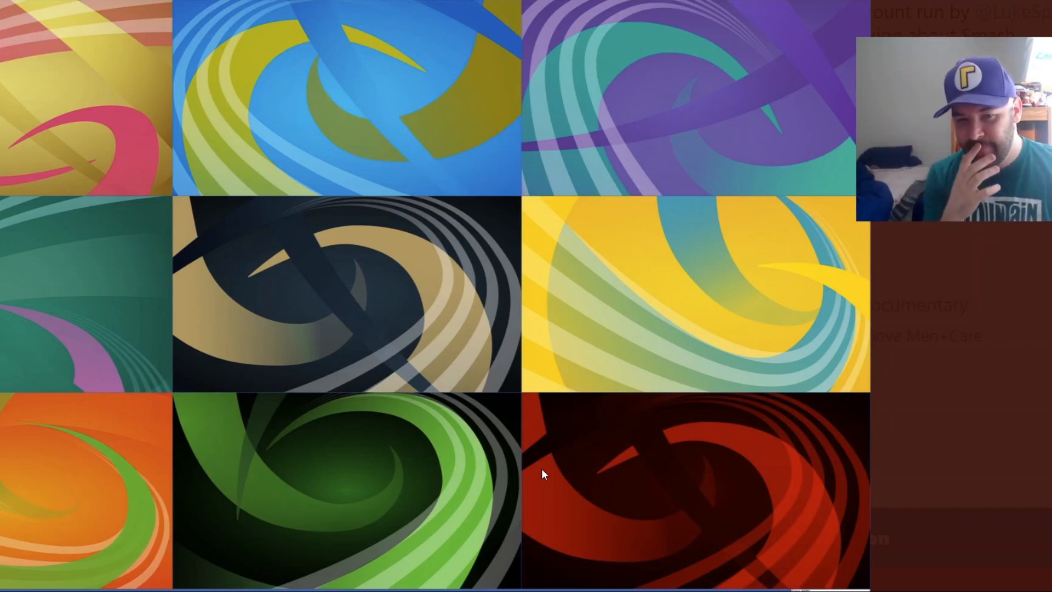
mouse_move(354, 481)
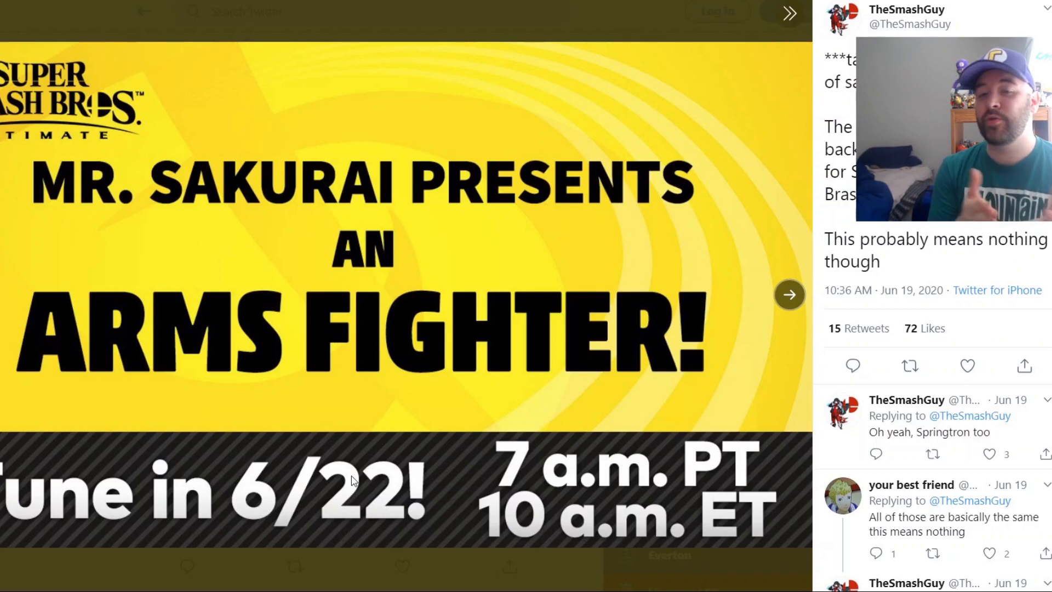
mouse_move(598, 392)
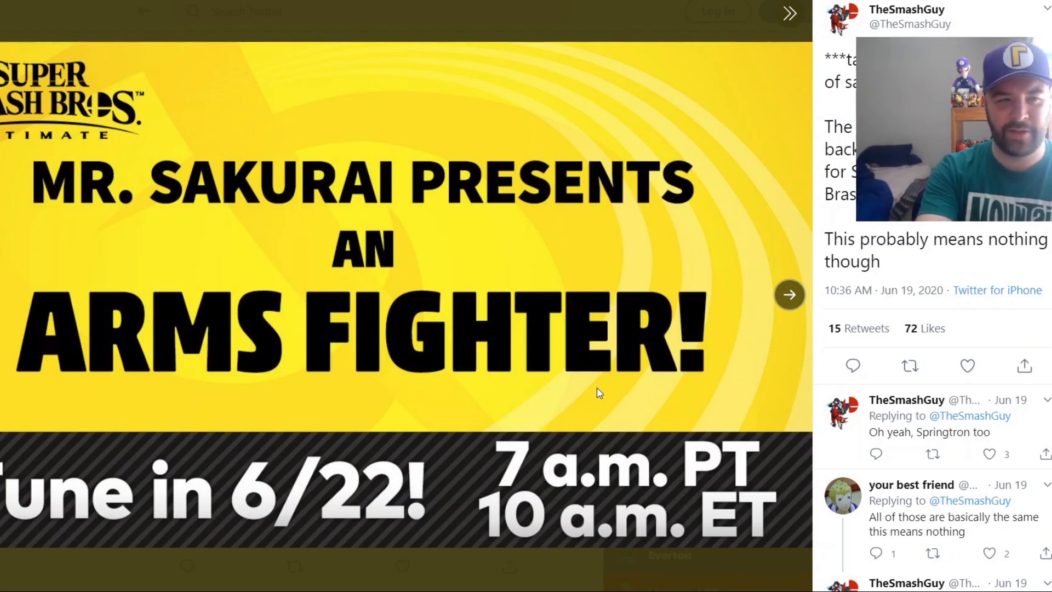
- Advance the viewer from the ARMS FIGHTER poster to the swirl-pattern grid
click(789, 295)
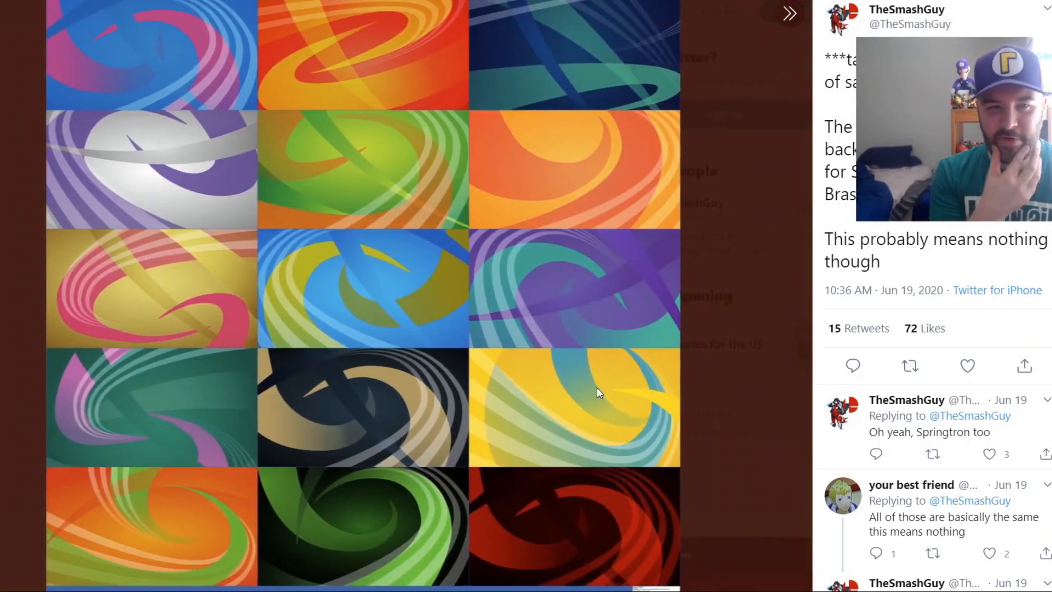